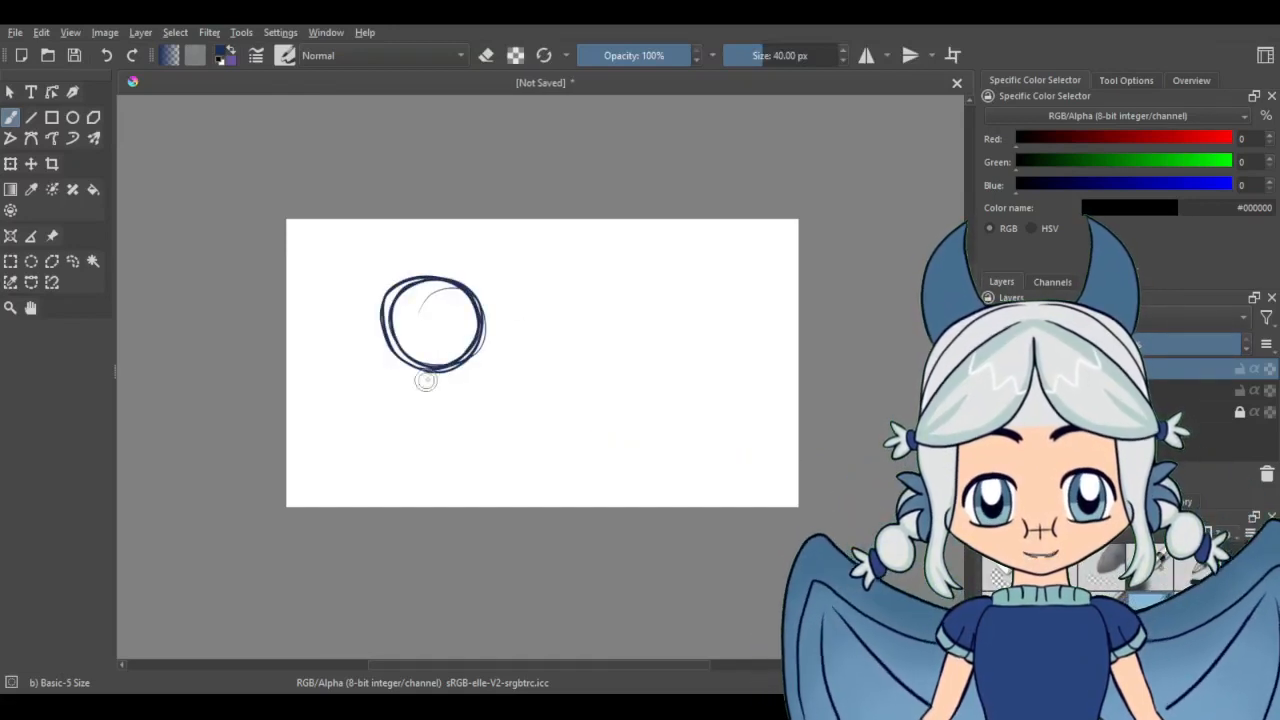
Sketch the boy's head circle and a guideline running down through it.
left_click_drag(450, 295, 450, 390)
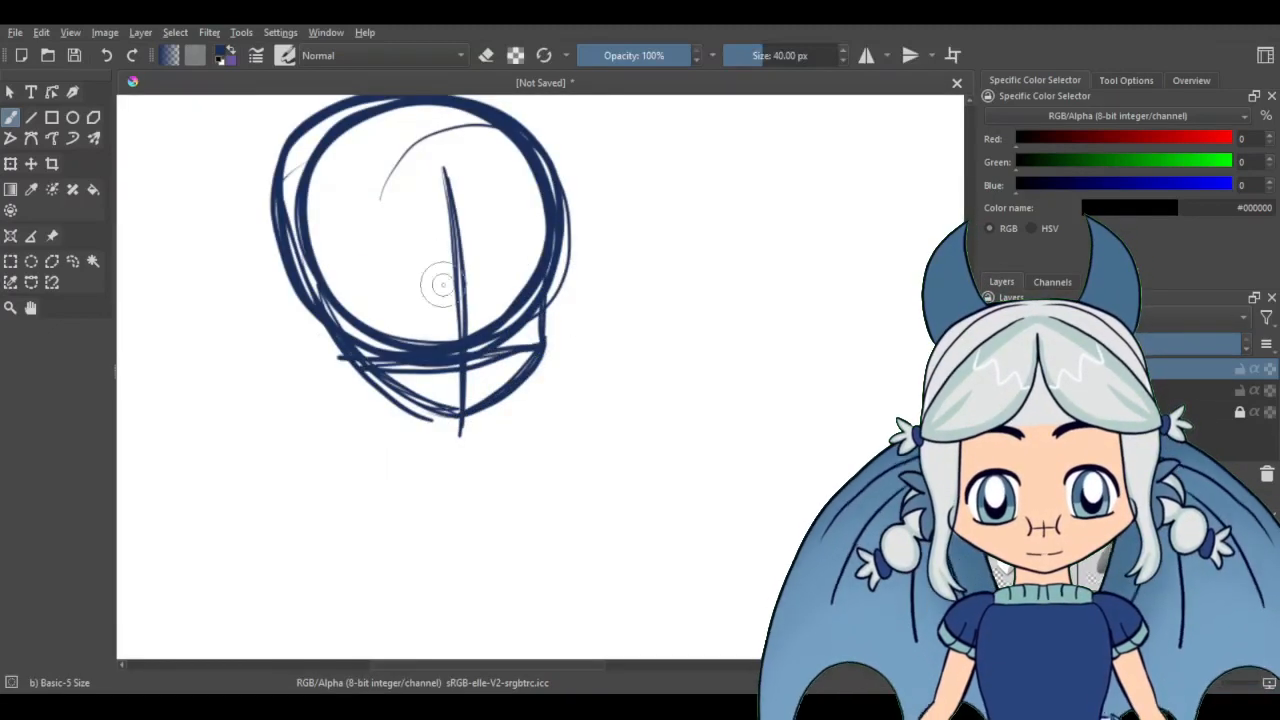
left_click_drag(440, 280, 675, 360)
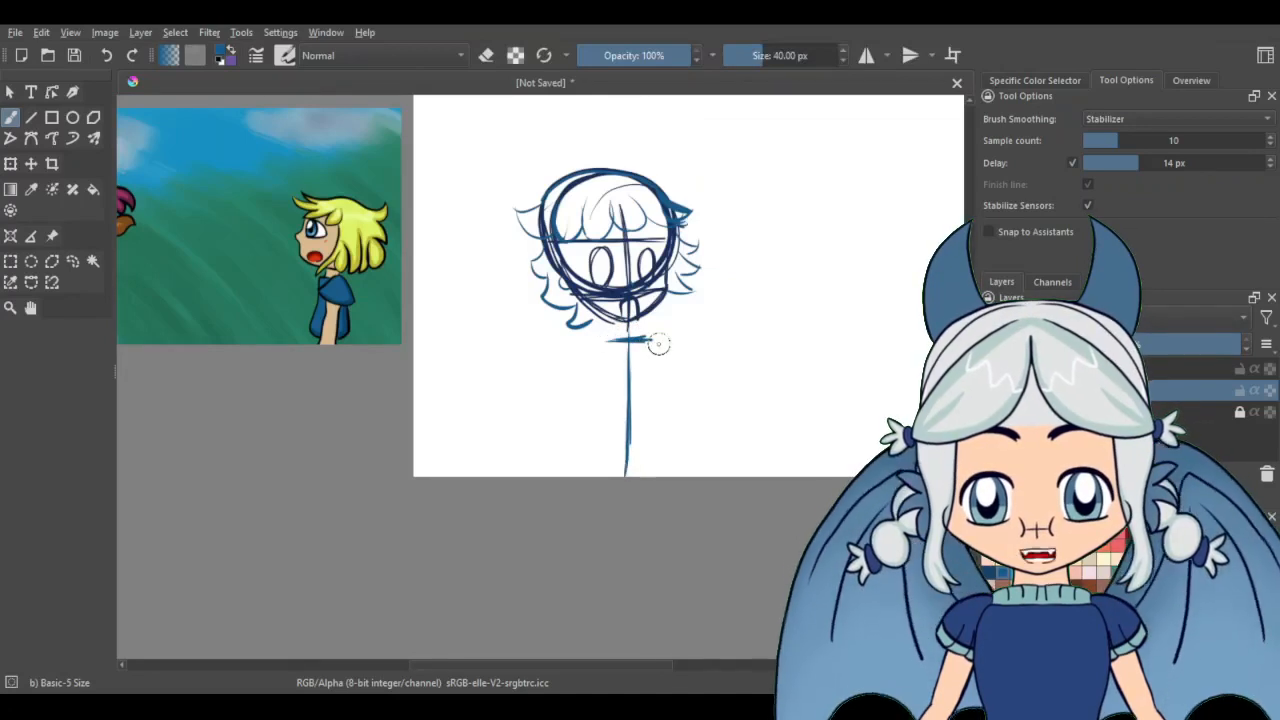
Sketch both of the boy's arms beside his body line.
left_click_drag(620, 340, 640, 400)
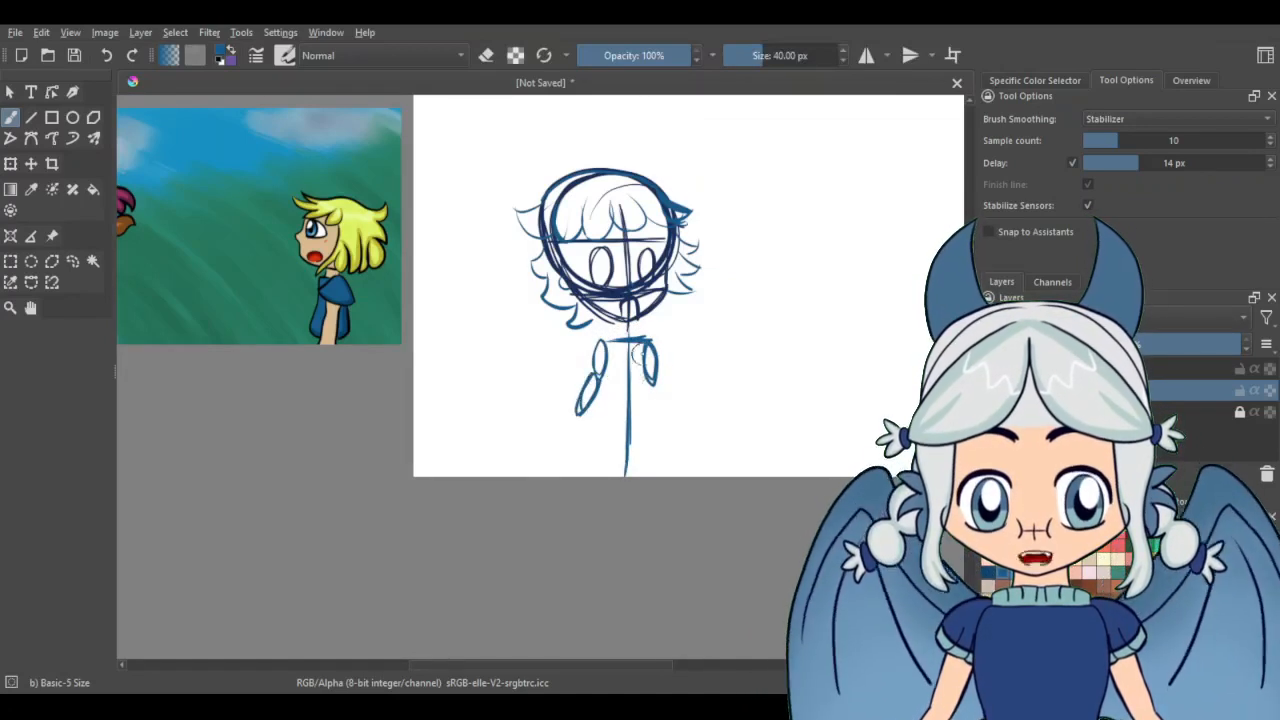
left_click_drag(625, 360, 645, 410)
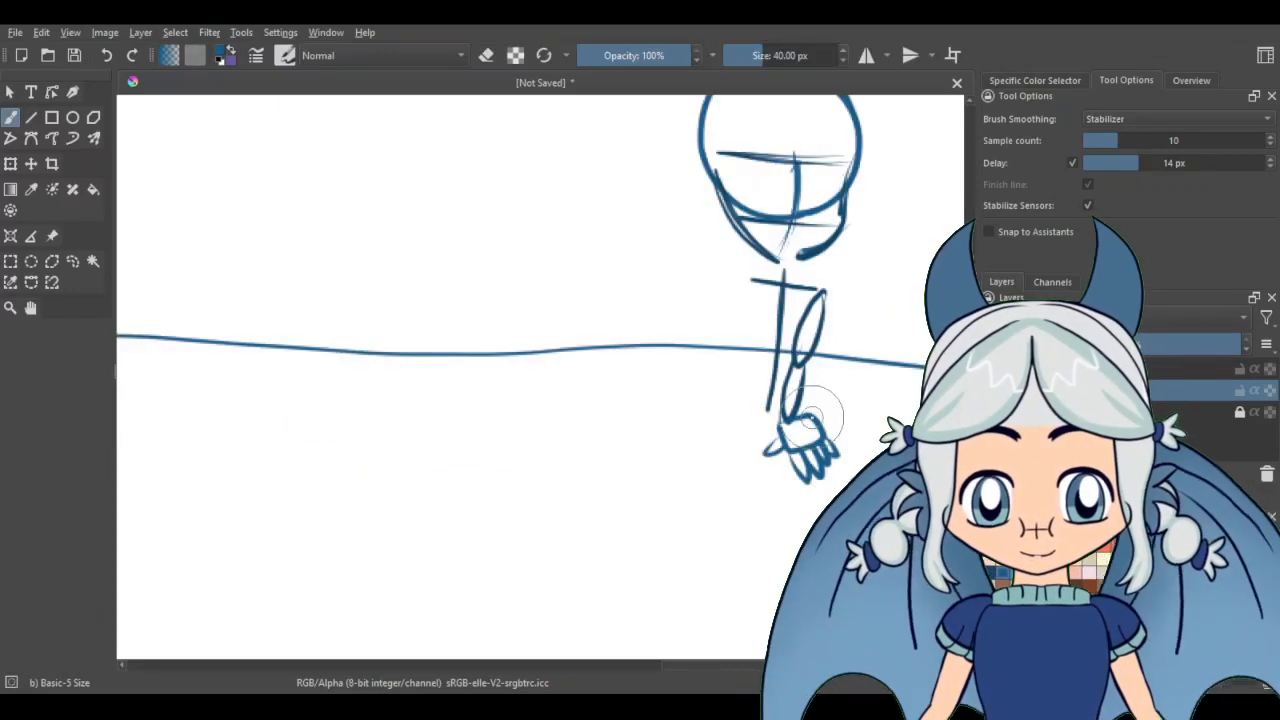
Sketch the second figure's outstretched arm reaching toward the left.
left_click_drag(810, 400, 655, 320)
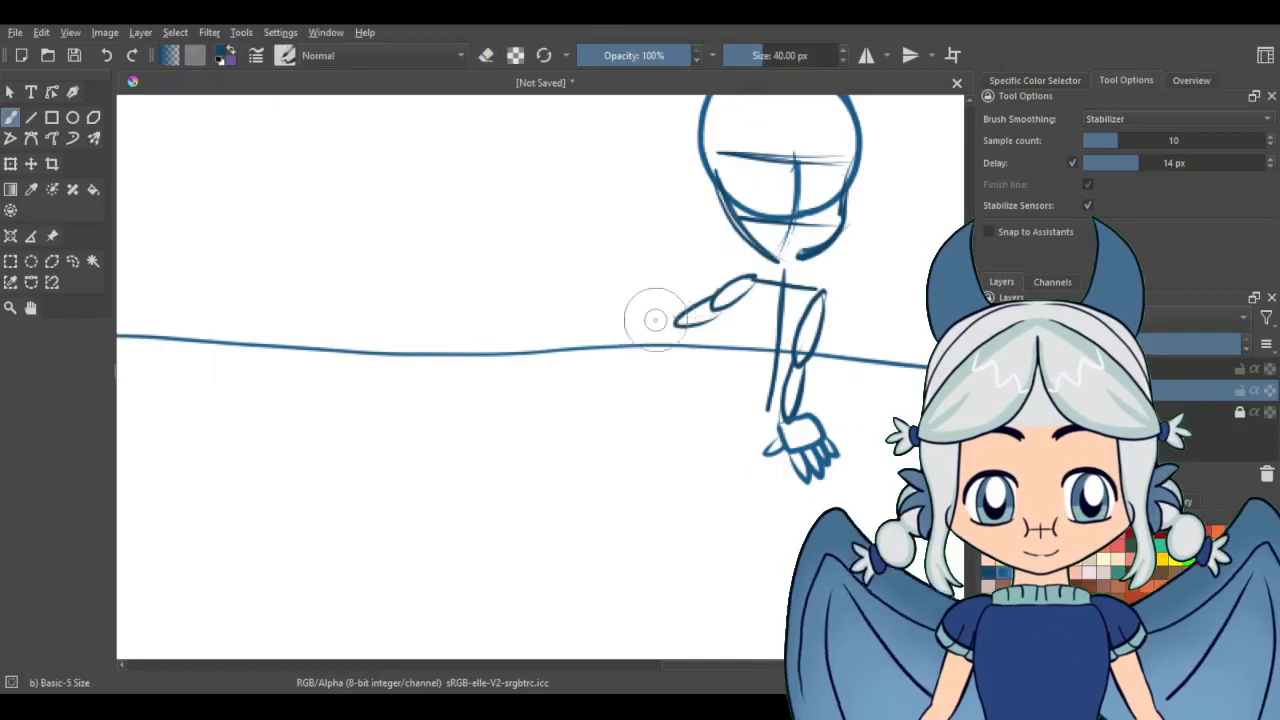
left_click_drag(680, 320, 545, 365)
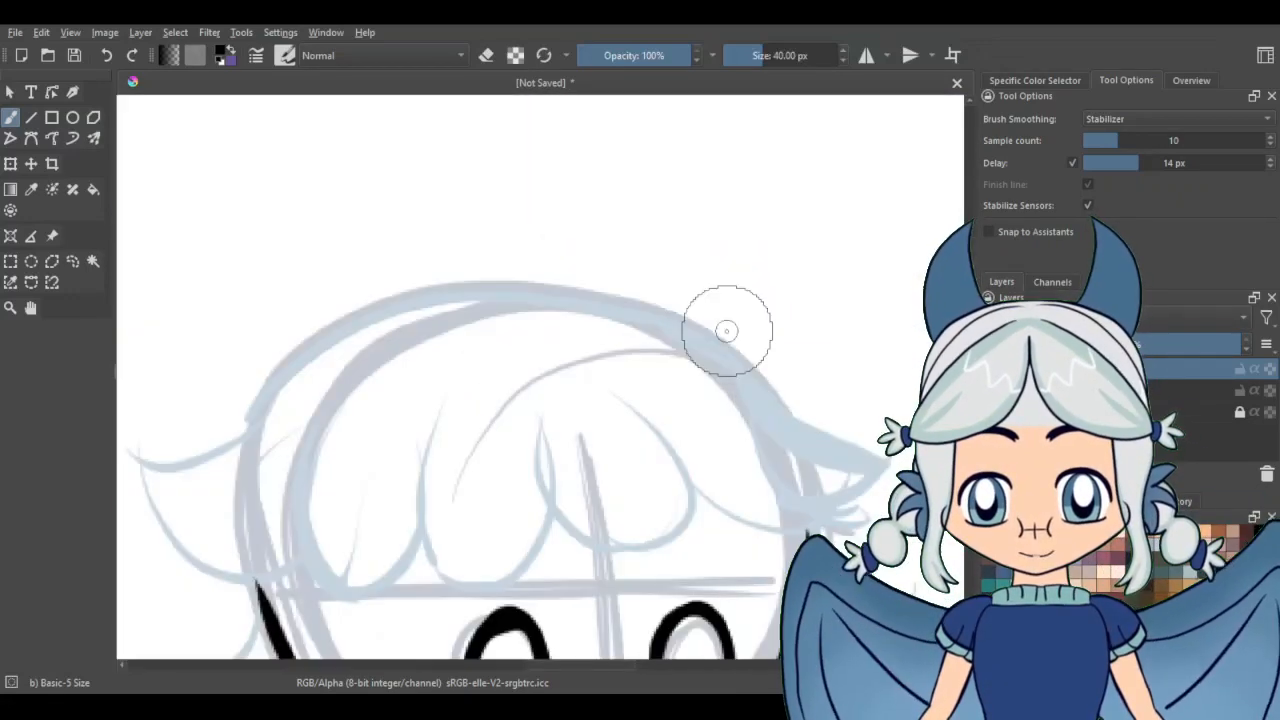
Ink the boy's hair and arm, then the girl's fingers gripping the sword handle.
left_click_drag(727, 330, 625, 540)
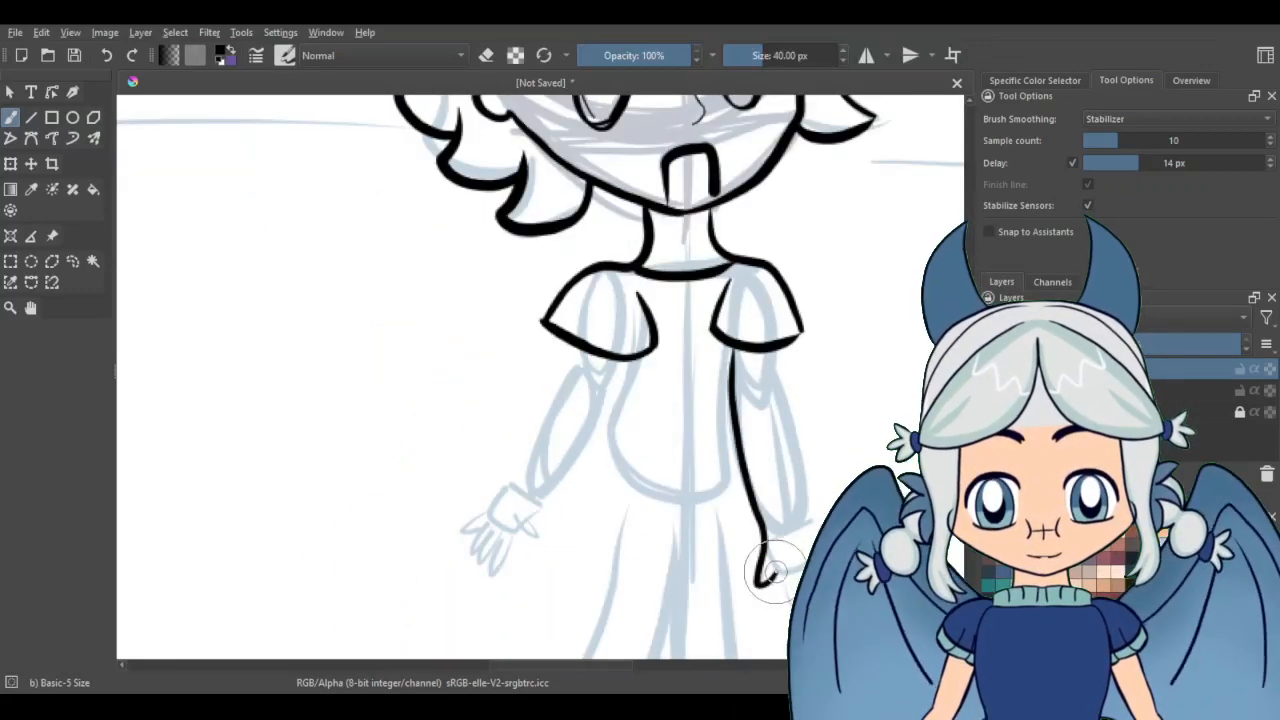
left_click_drag(770, 575, 810, 515)
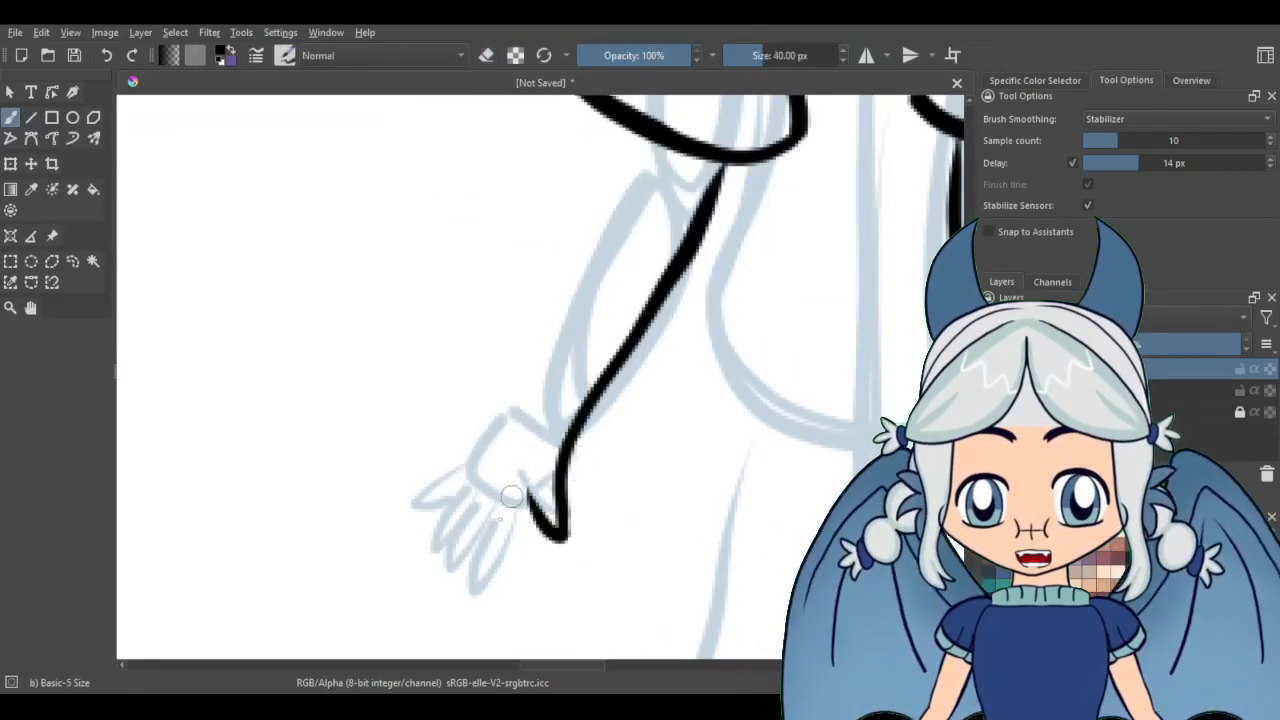
scroll("down", 3)
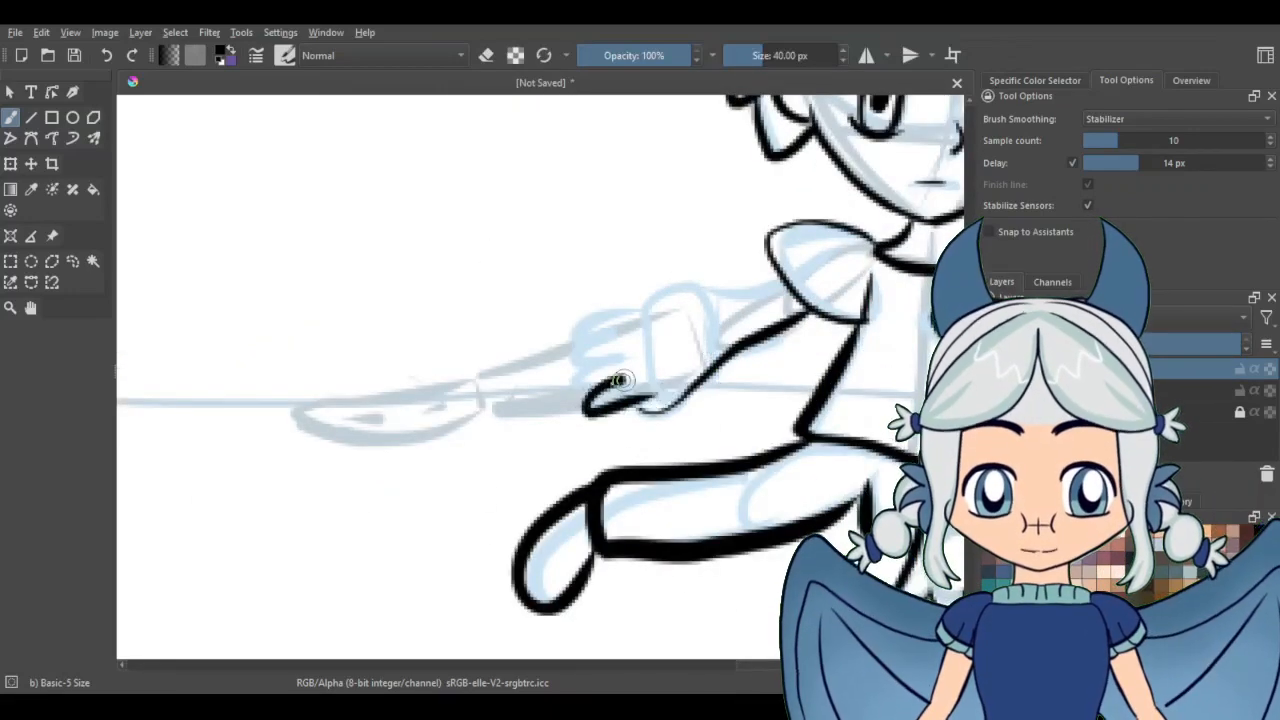
left_click_drag(620, 380, 485, 380)
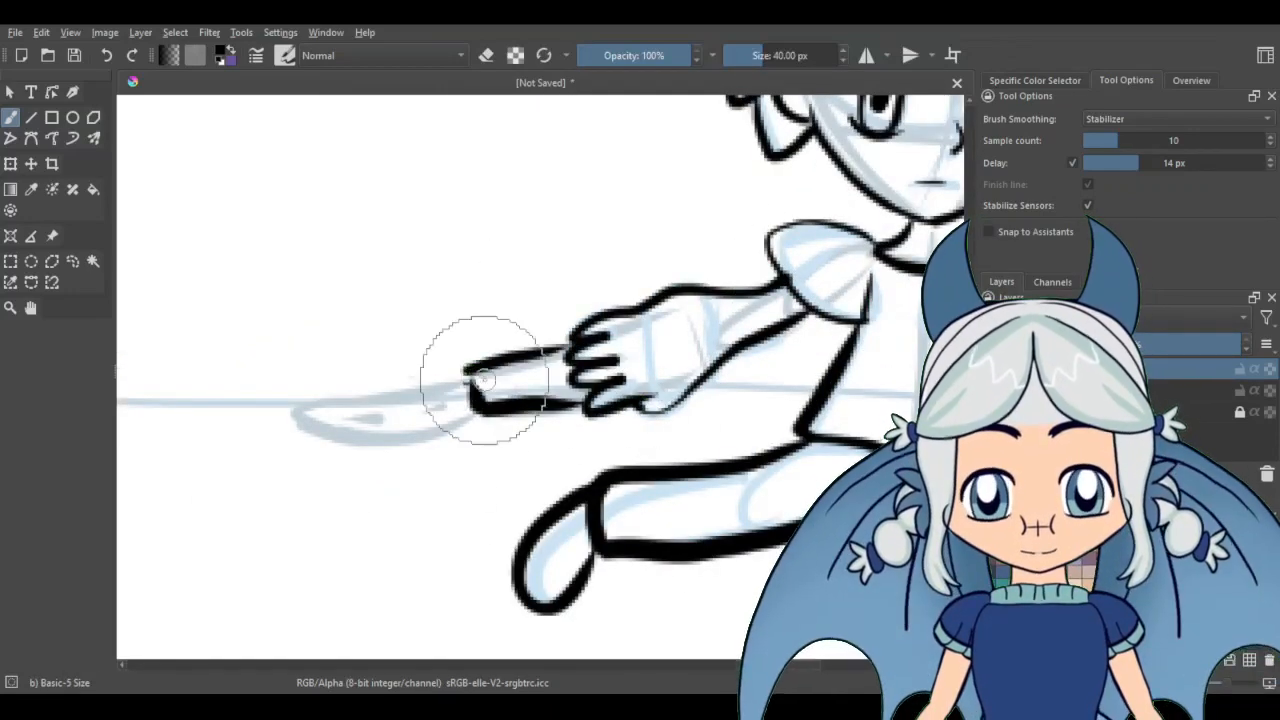
left_click_drag(490, 380, 330, 440)
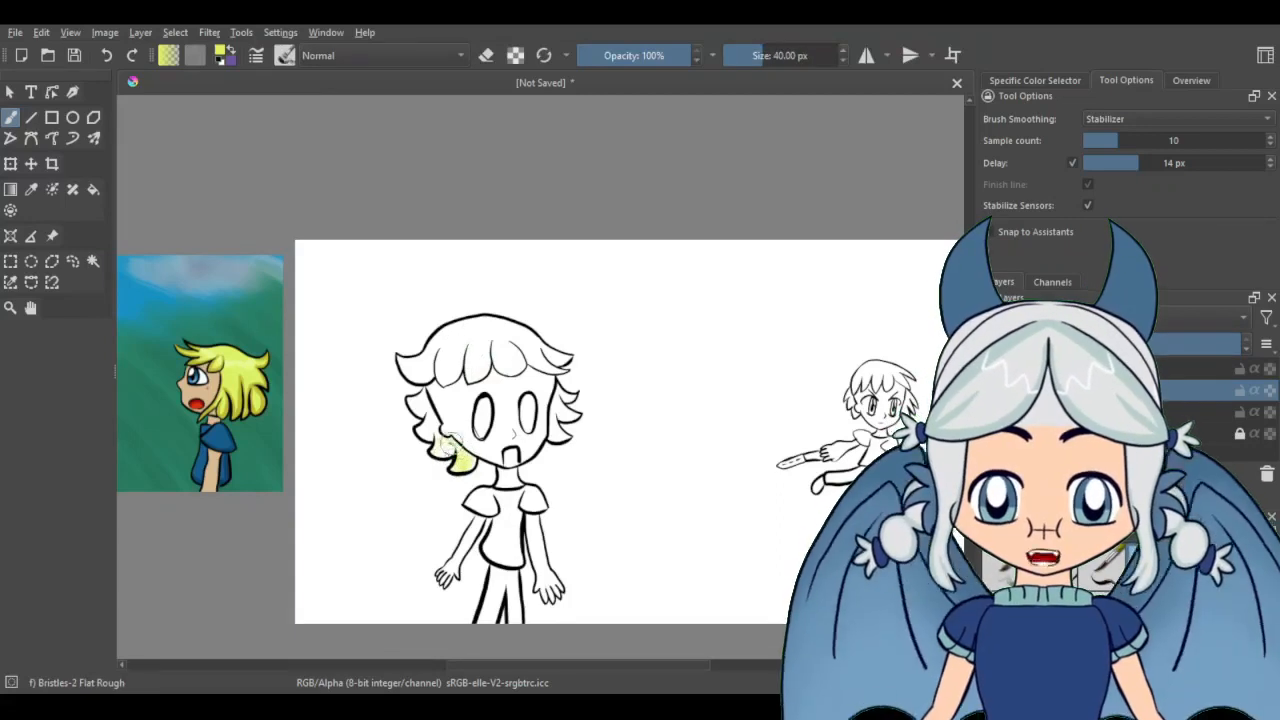
Start colouring the boy's hair yellow, moving down the canvas while painting.
left_click(1175, 118)
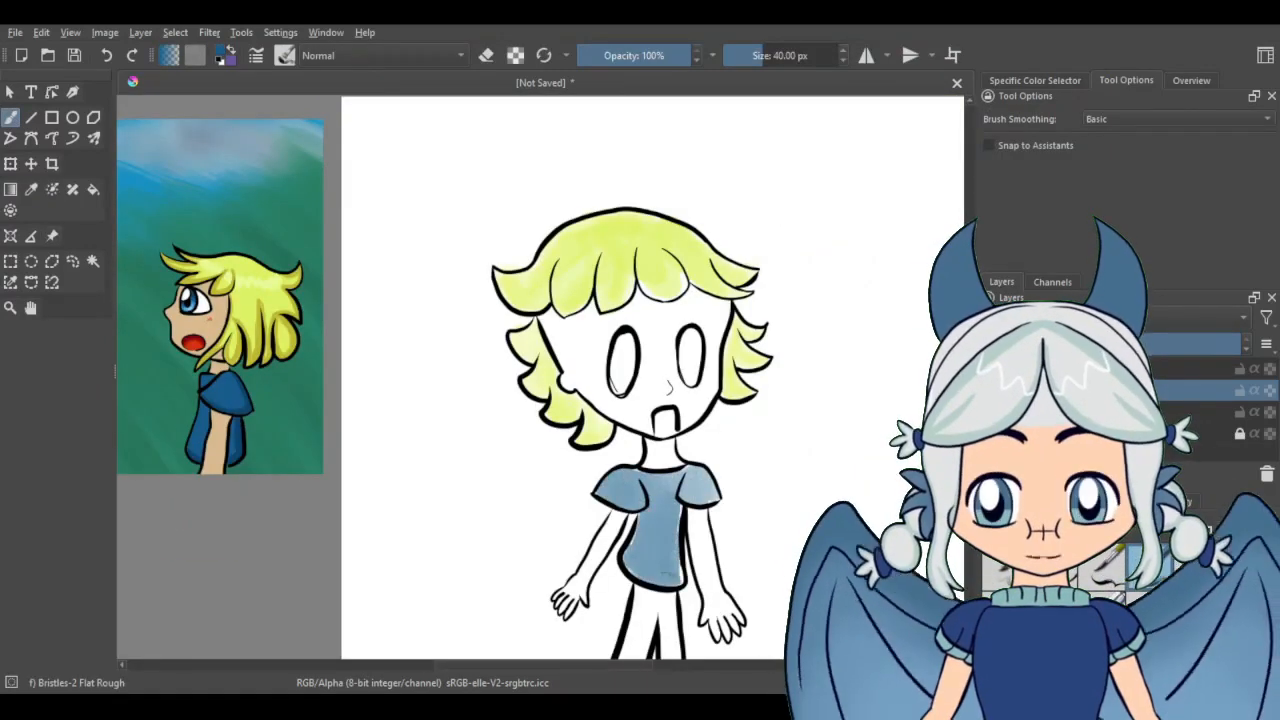
scroll("down", 3)
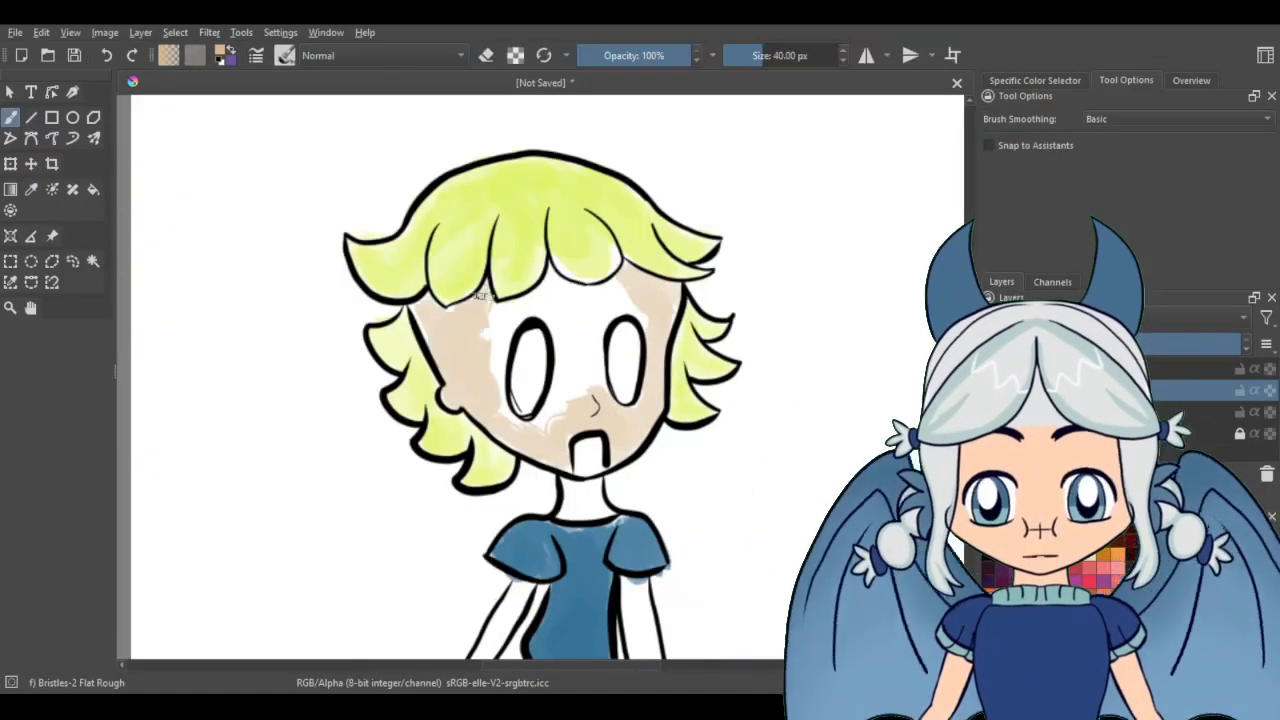
scroll("down", 3)
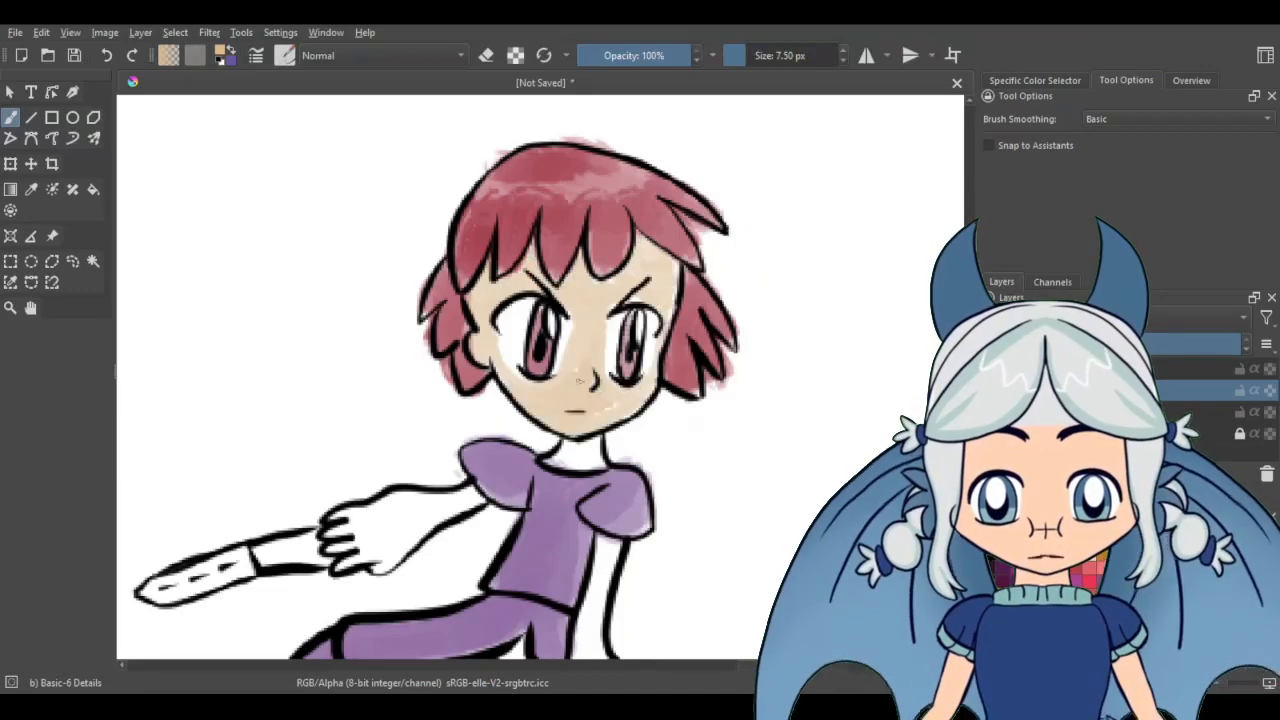
Move down the canvas and bring up the exact colour value settings.
scroll("down", 3)
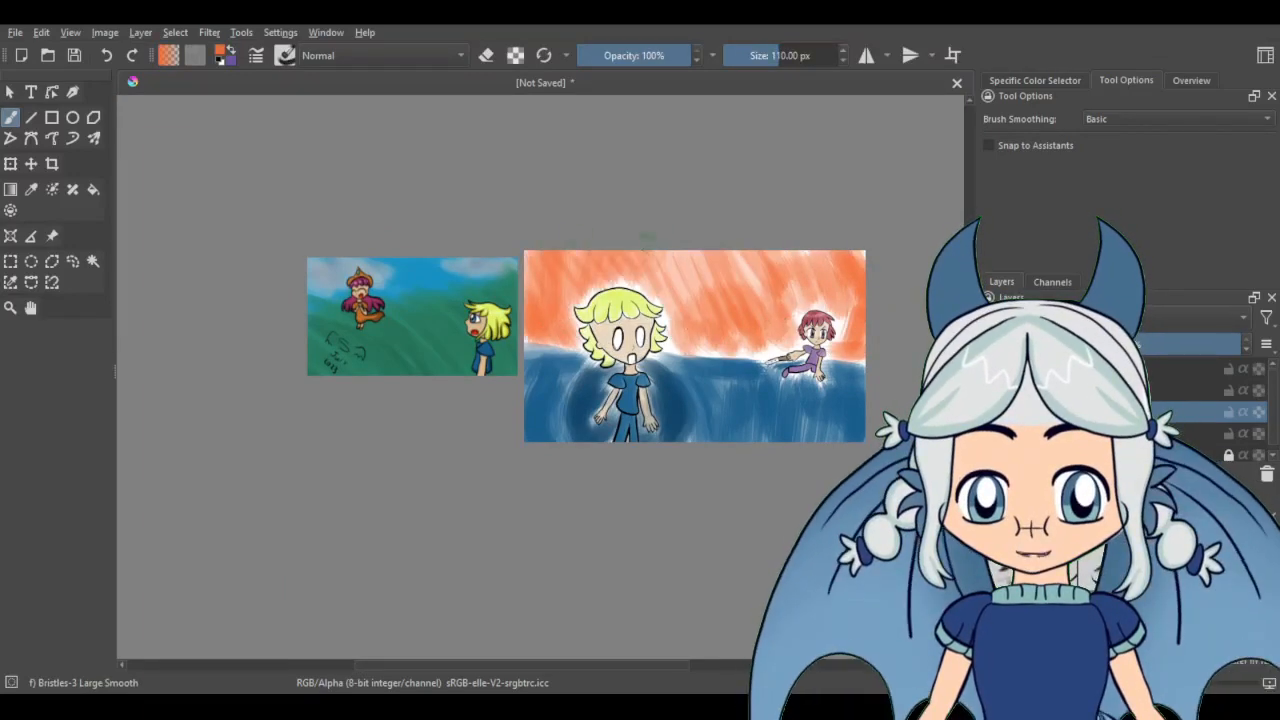
left_click(1034, 80)
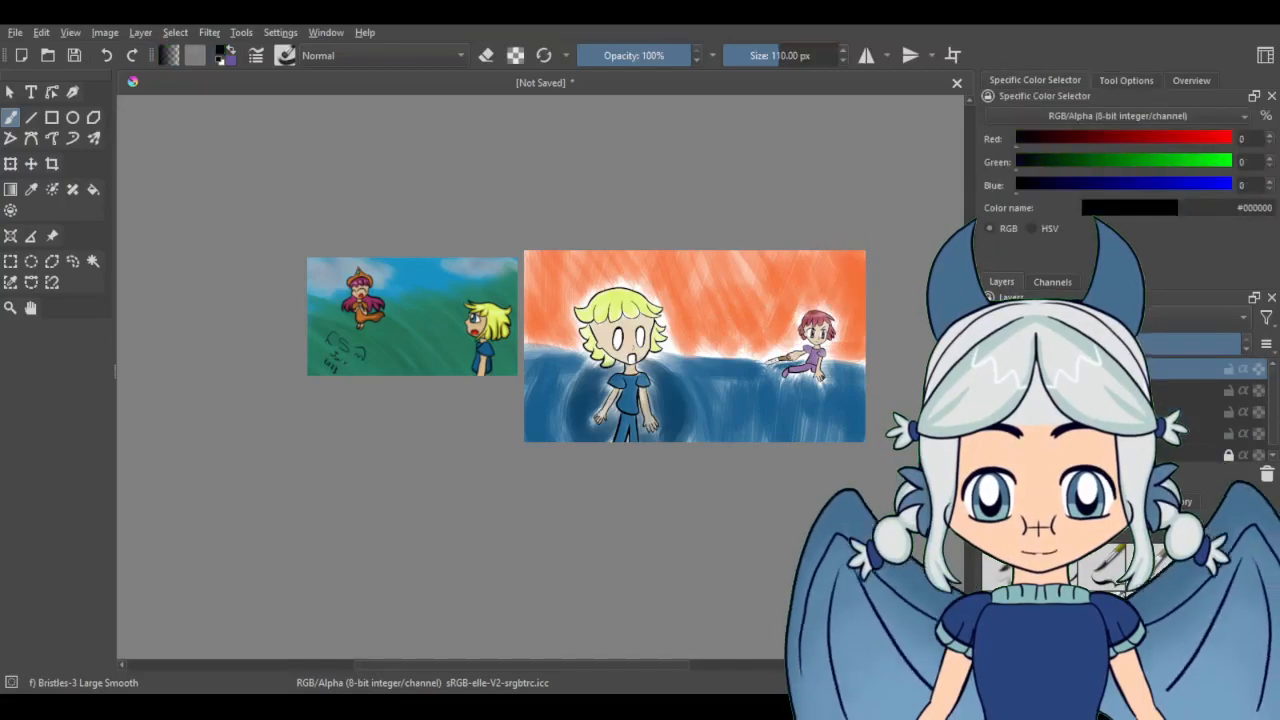